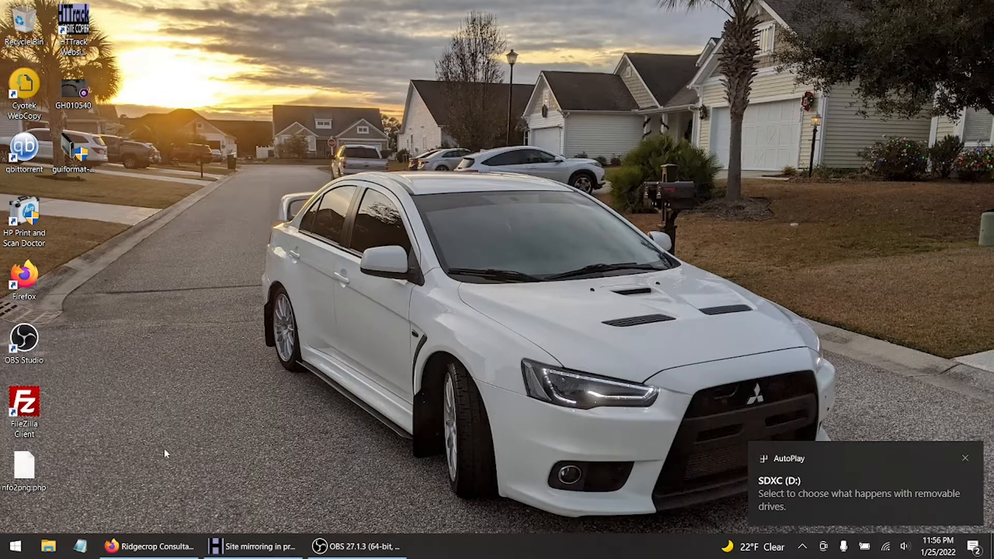
Step: Dismiss the AutoPlay notification for the SDXC (D:) card
{"action": "left_click", "coordinate": [966, 458]}
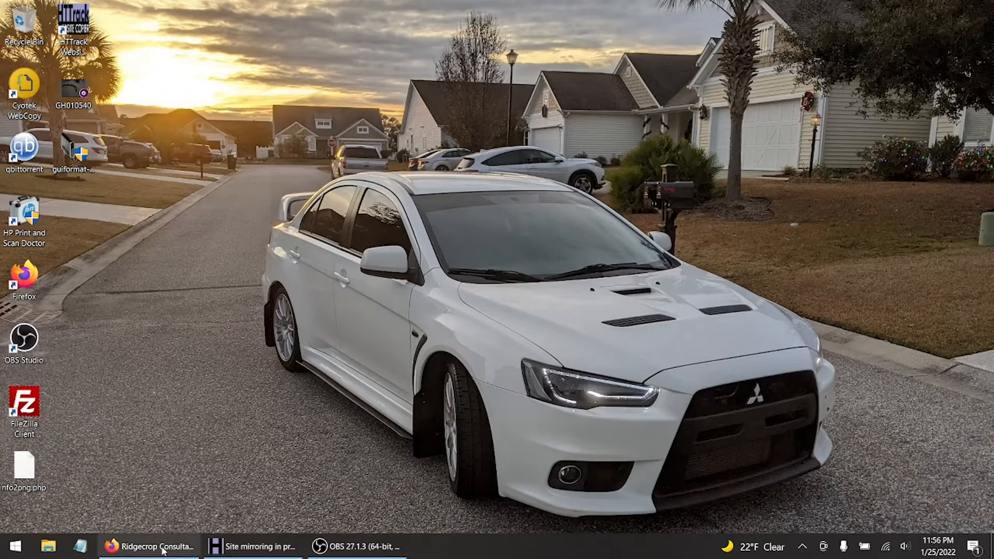
Step: Read the Ridgecrop GUIFormat page and cancel the guiformat-x64 download
{"action": "left_click", "coordinate": [164, 547]}
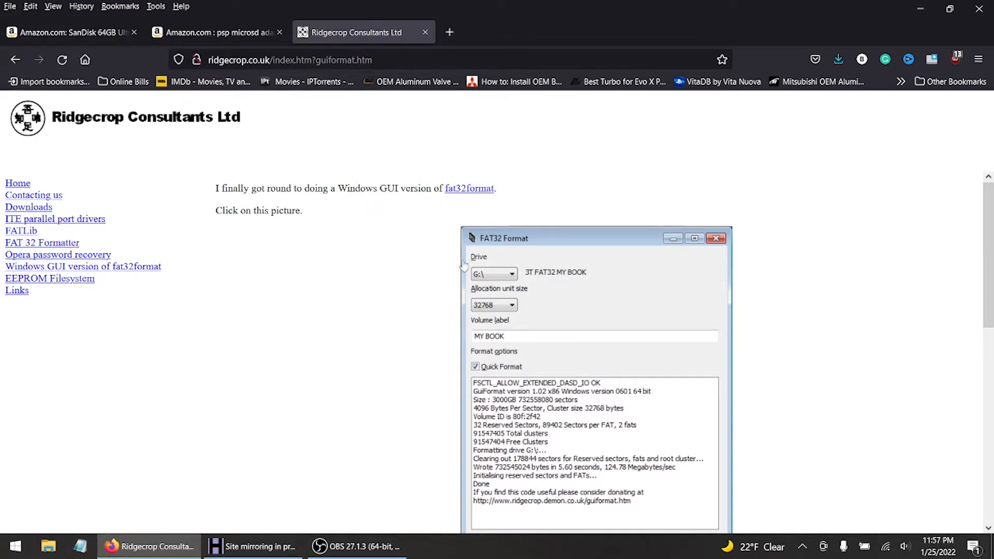
{"action": "mouse_move", "coordinate": [446, 221]}
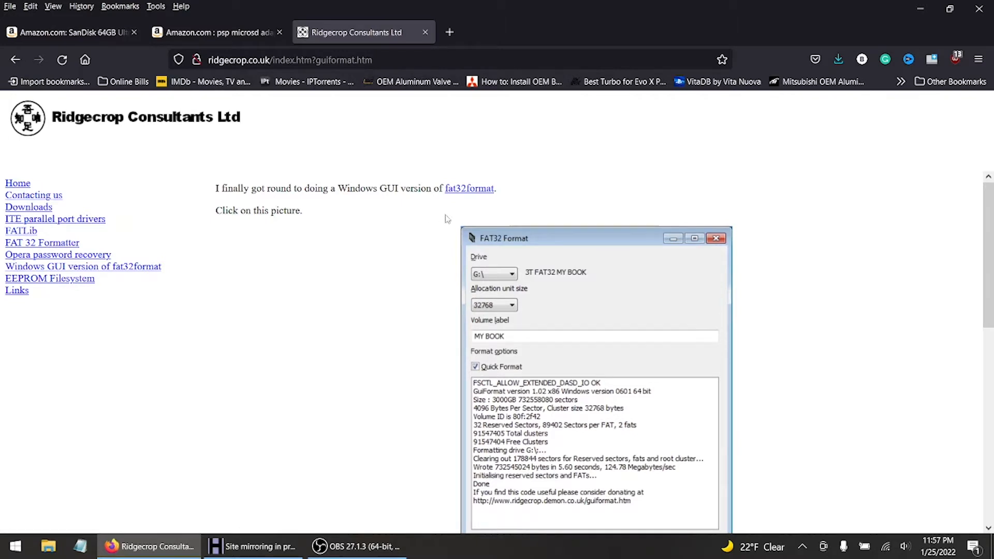
{"action": "mouse_move", "coordinate": [469, 189]}
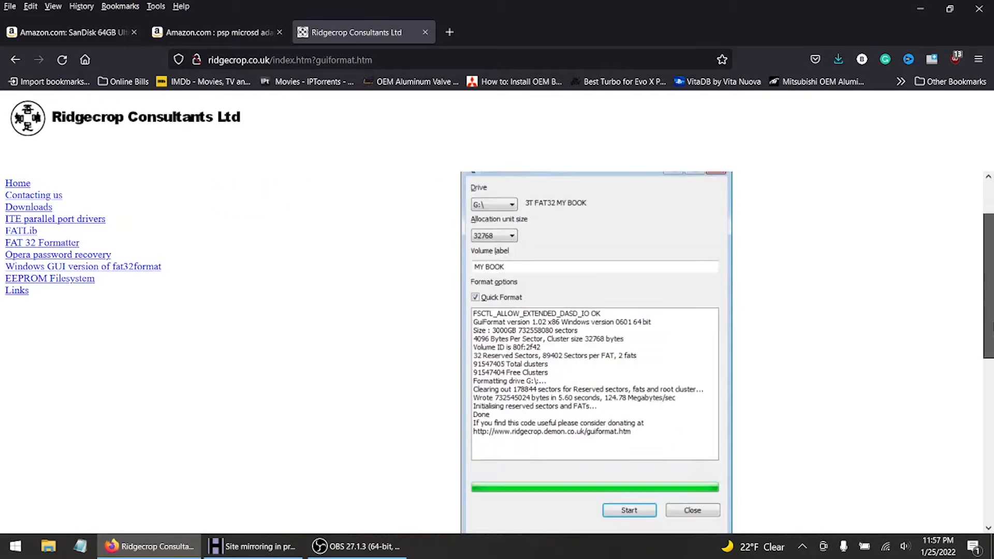
{"action": "left_click", "coordinate": [692, 510]}
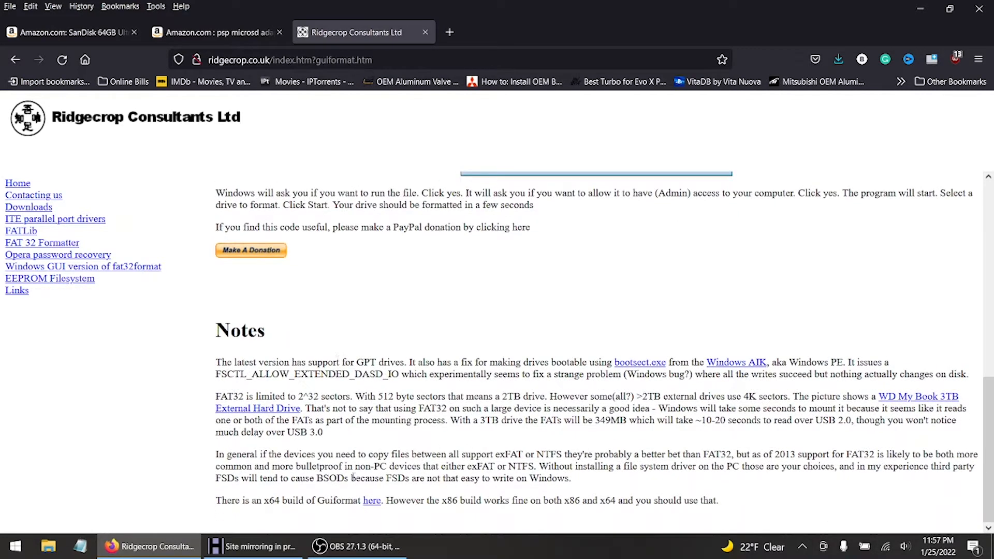
{"action": "mouse_move", "coordinate": [286, 514]}
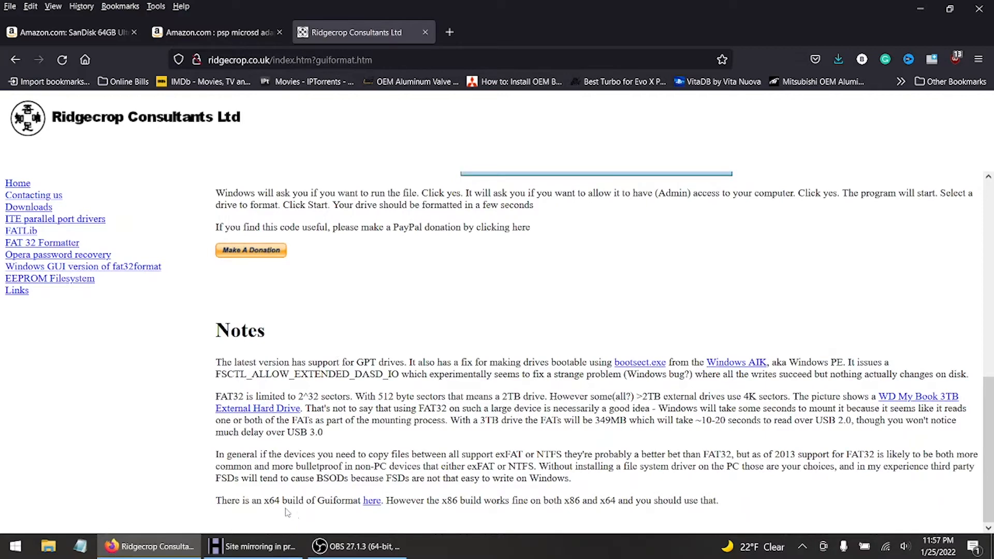
{"action": "left_click", "coordinate": [372, 501]}
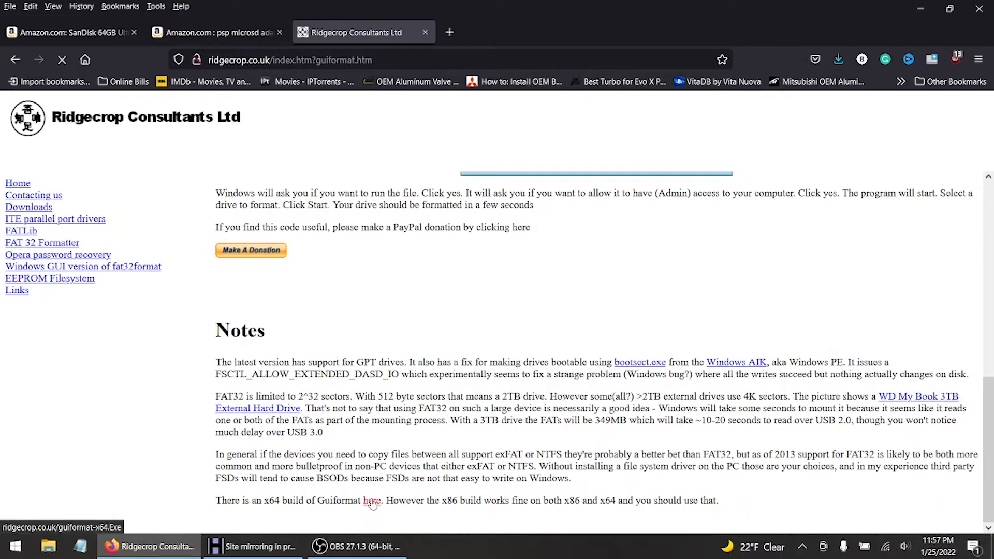
{"action": "left_click", "coordinate": [372, 501]}
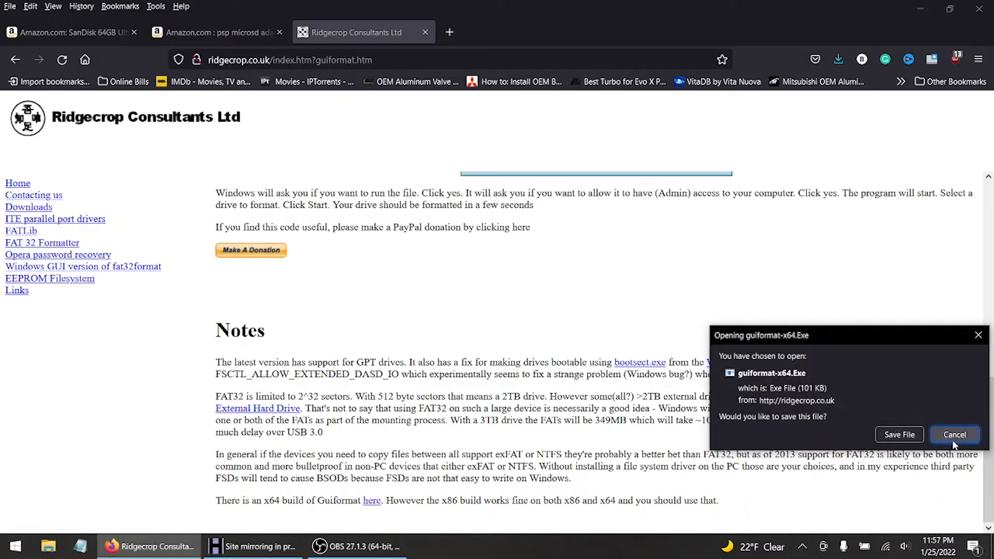
{"action": "left_click", "coordinate": [954, 435]}
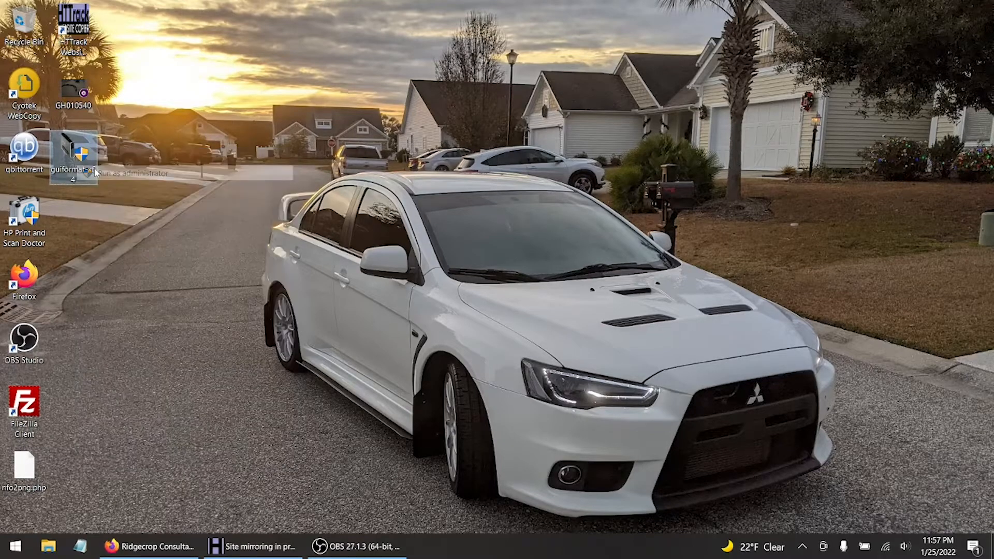
Step: Launch the guiformat FAT32 formatter from its desktop icon
{"action": "double_click", "coordinate": [73, 154]}
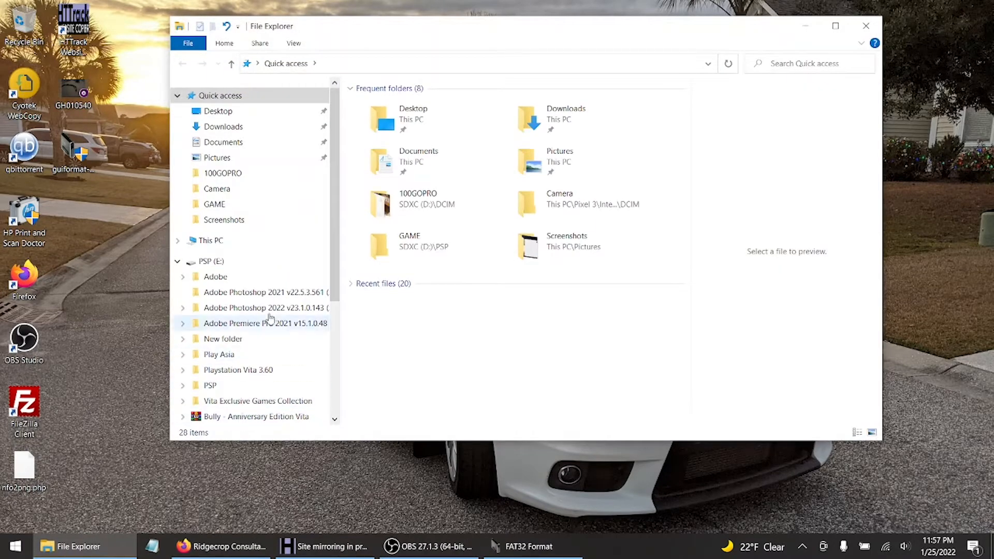
Step: Browse the PSP folder on drive E:, collapse its tree, and return to FAT32 Format
{"action": "left_click", "coordinate": [209, 261]}
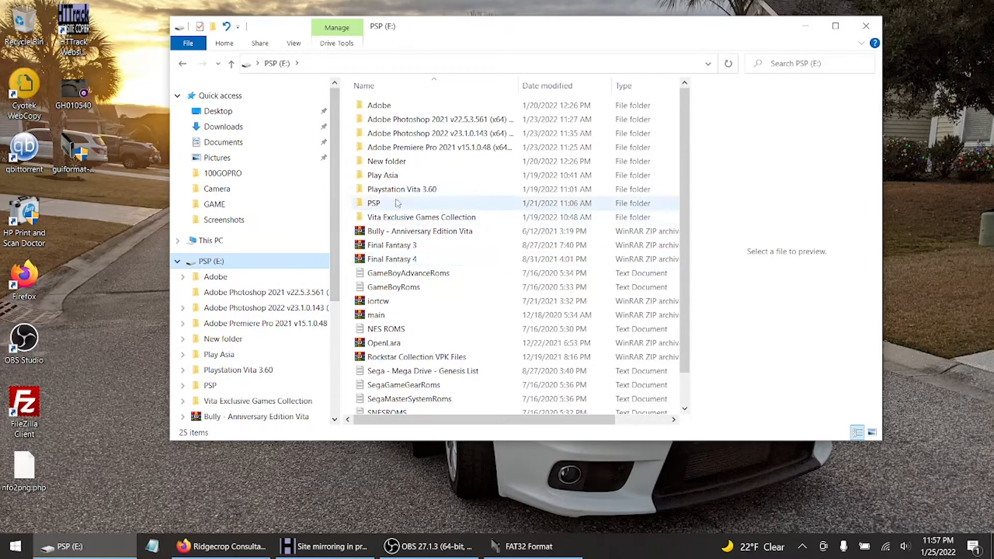
{"action": "double_click", "coordinate": [373, 203]}
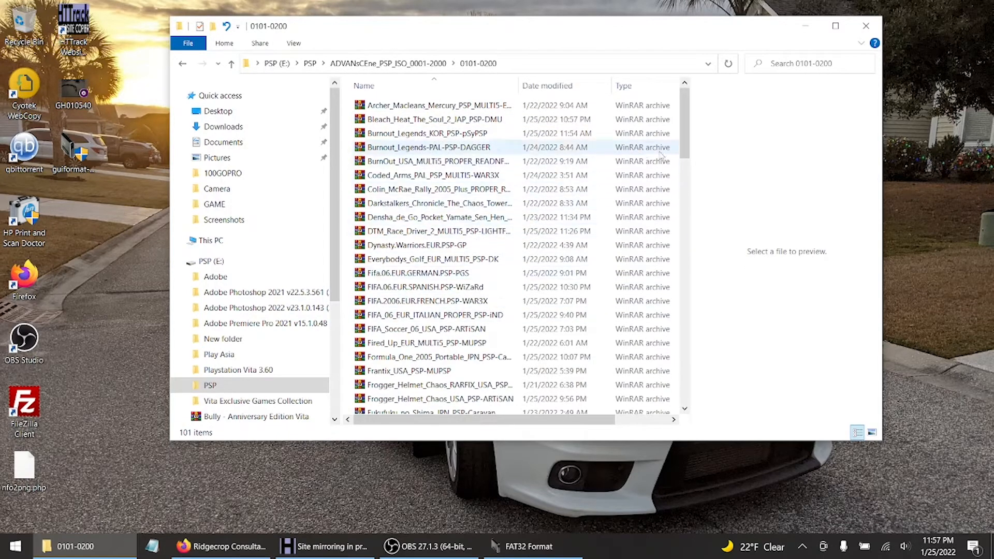
{"action": "scroll", "scroll_direction": "down", "scroll_amount": 3}
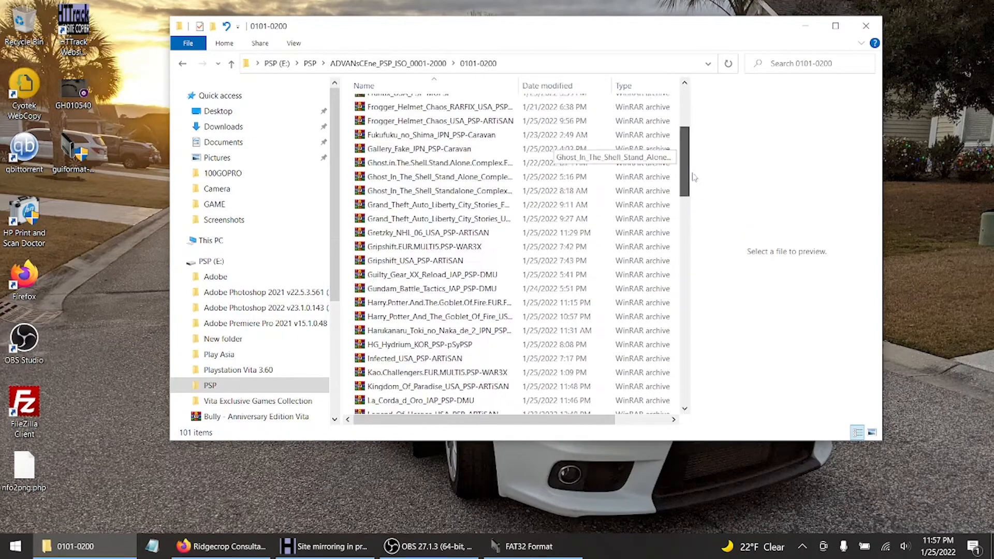
{"action": "scroll", "scroll_direction": "up", "scroll_amount": 3}
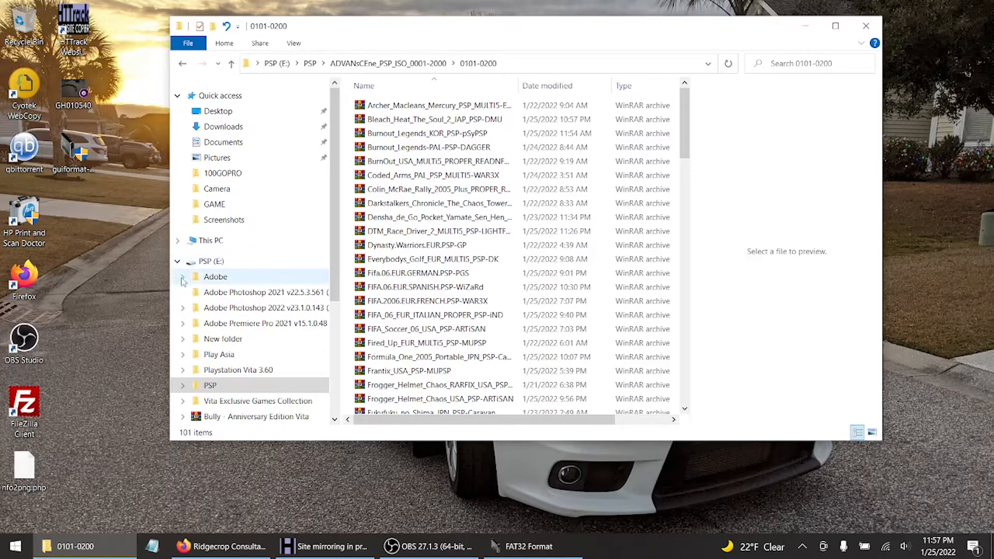
{"action": "scroll", "scroll_direction": "down", "scroll_amount": 3}
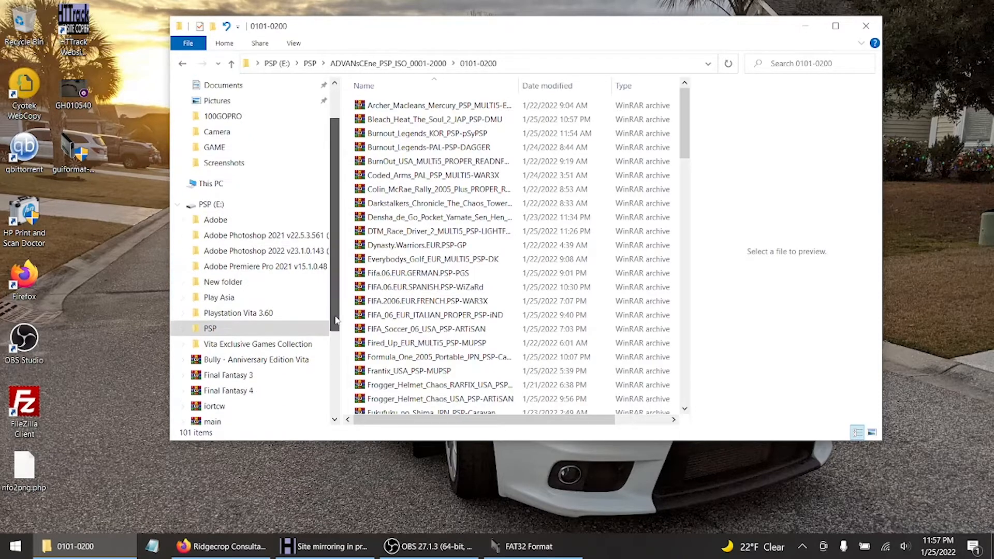
{"action": "scroll", "scroll_direction": "up", "scroll_amount": 3}
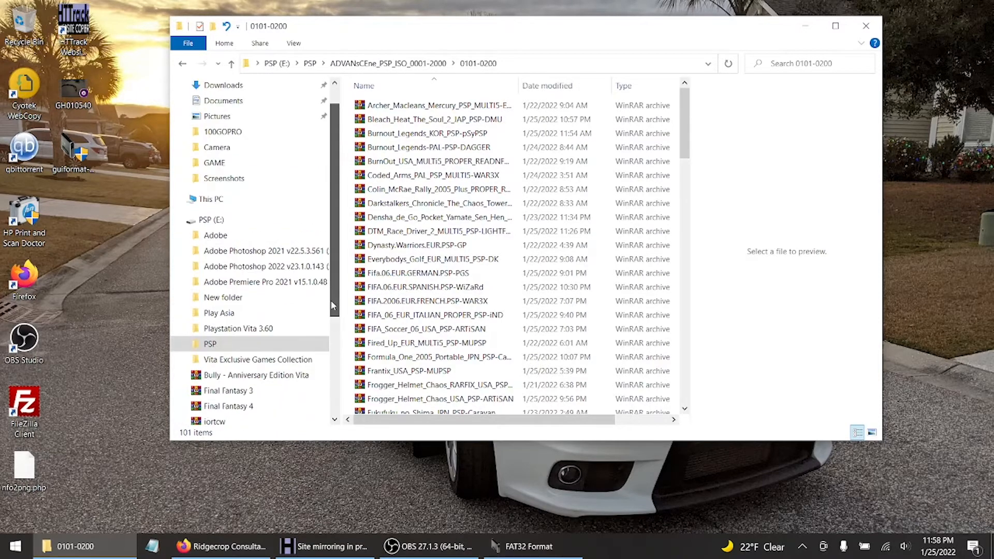
{"action": "left_click", "coordinate": [209, 261]}
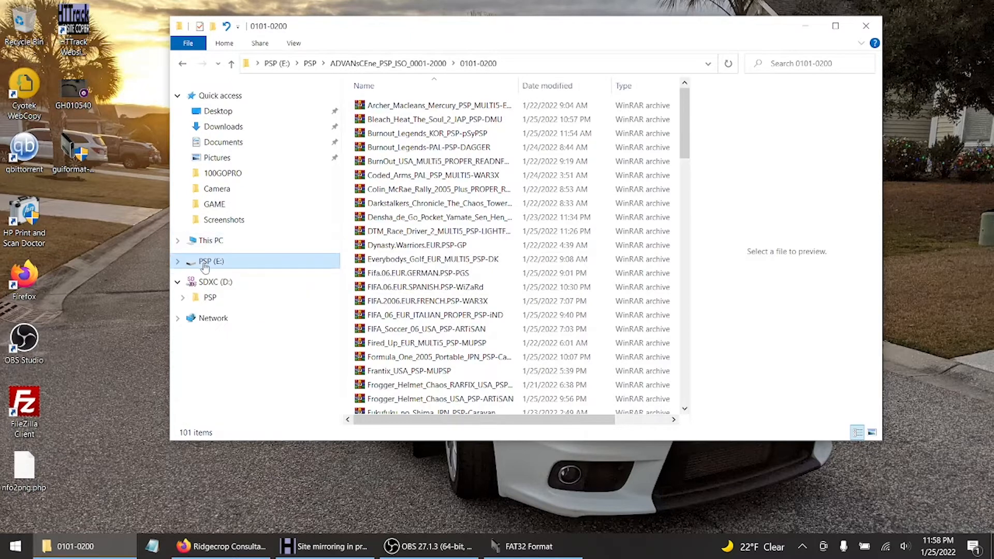
{"action": "left_click", "coordinate": [214, 282]}
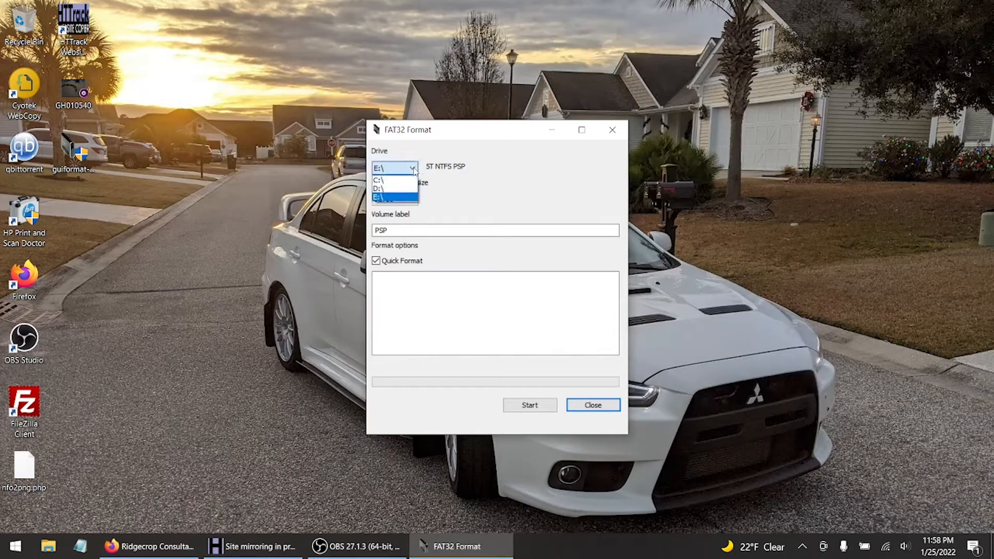
Step: Select the SDXC card D: as the target drive in FAT32 Format
{"action": "left_click", "coordinate": [378, 197]}
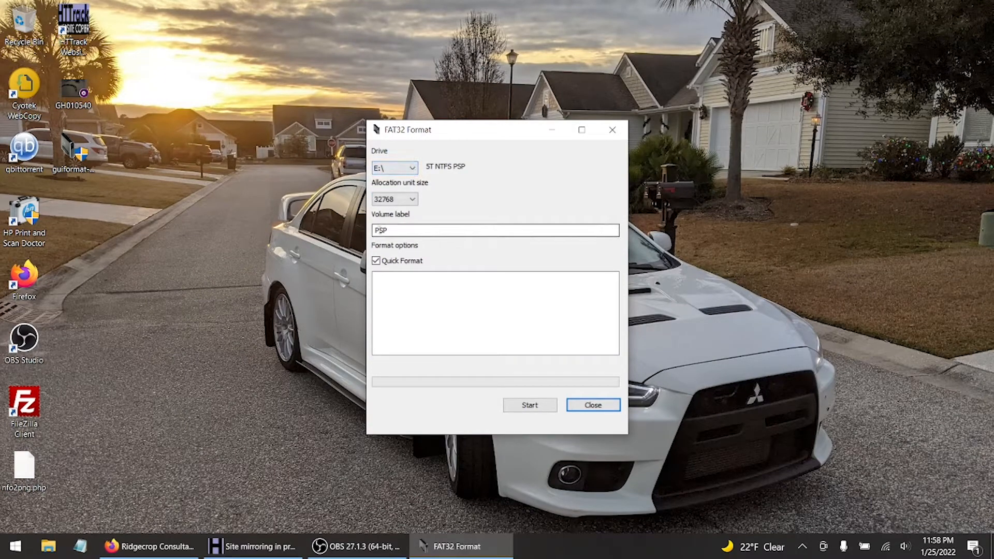
{"action": "left_click", "coordinate": [412, 167]}
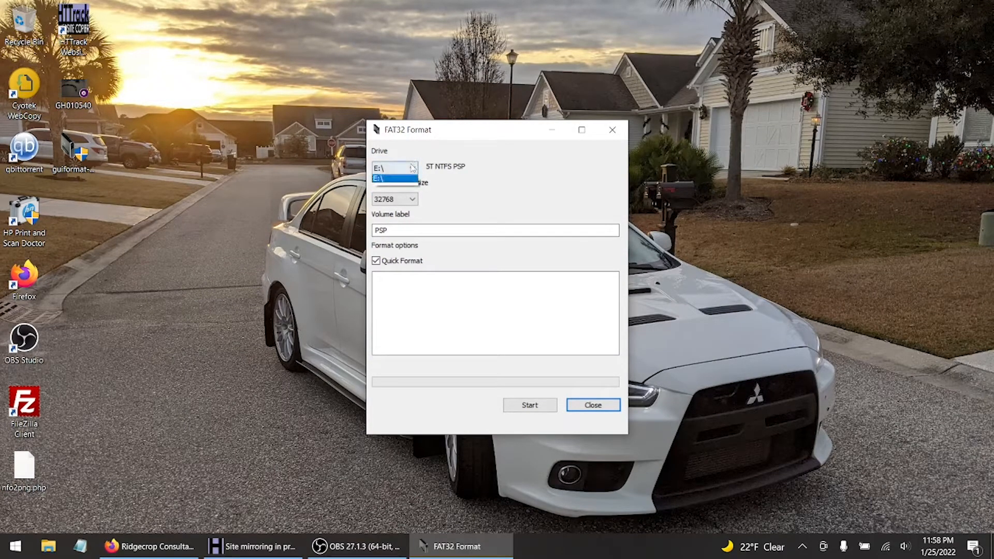
{"action": "left_click", "coordinate": [378, 187]}
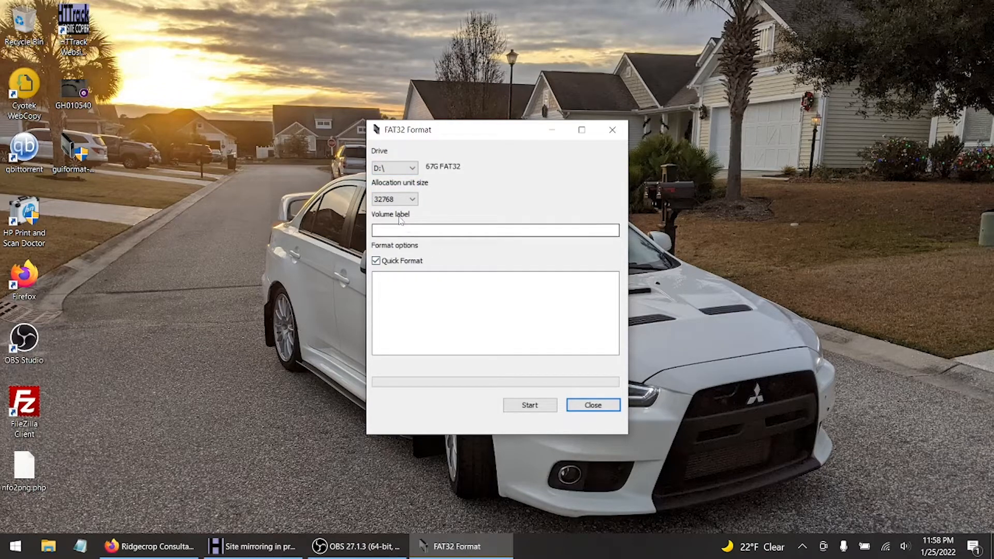
{"action": "left_click", "coordinate": [395, 199]}
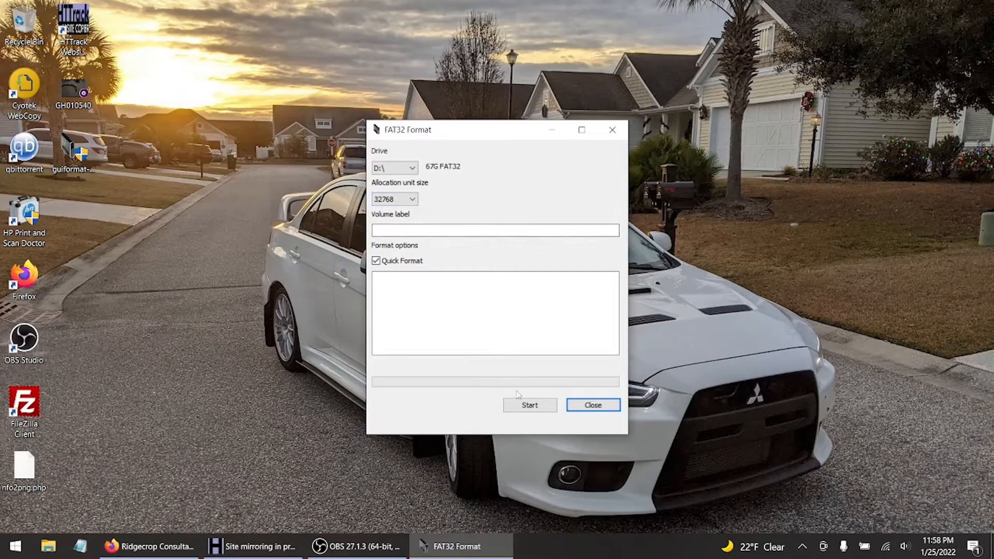
Step: Format drive D: to FAT32, confirm erasing its data, and close the formatter
{"action": "left_click", "coordinate": [529, 405]}
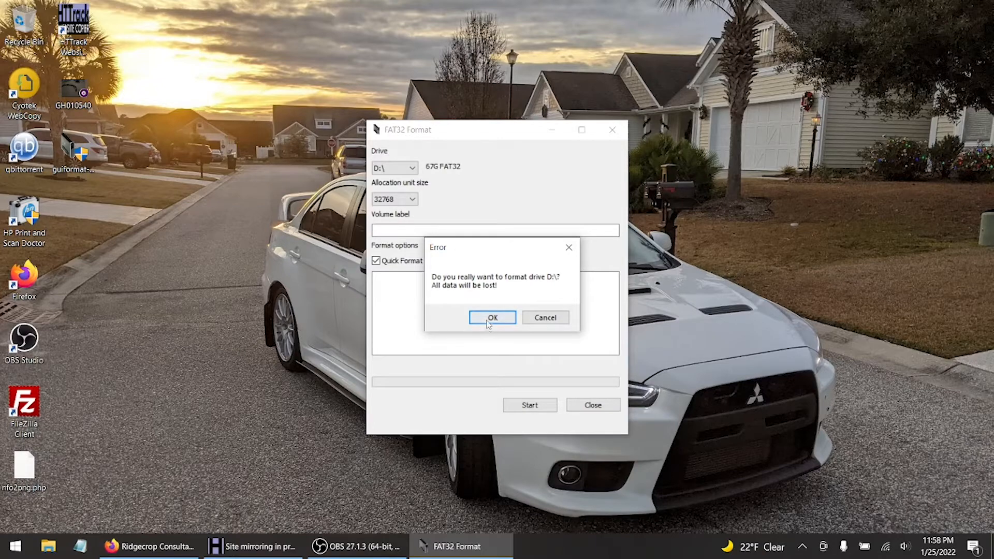
{"action": "left_click", "coordinate": [492, 317]}
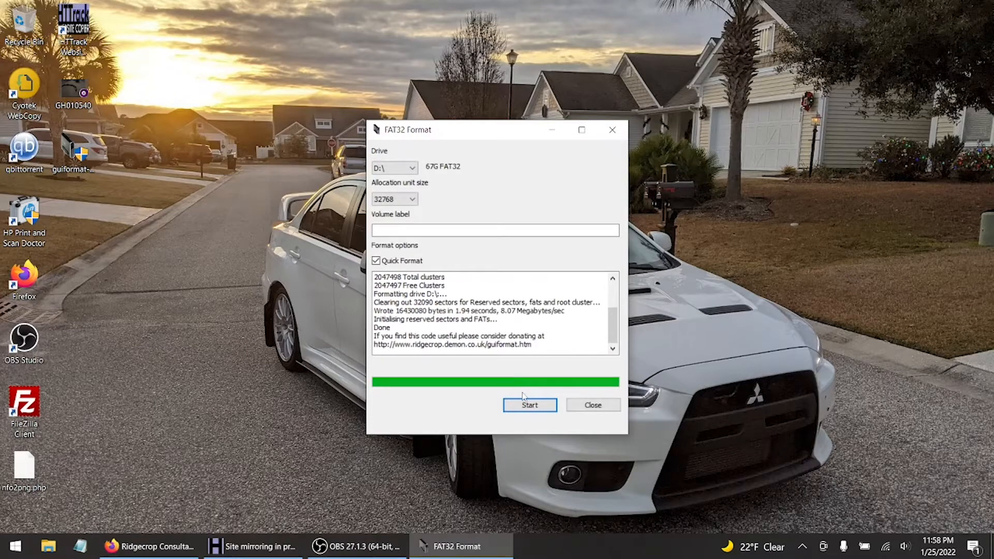
{"action": "left_click", "coordinate": [592, 405]}
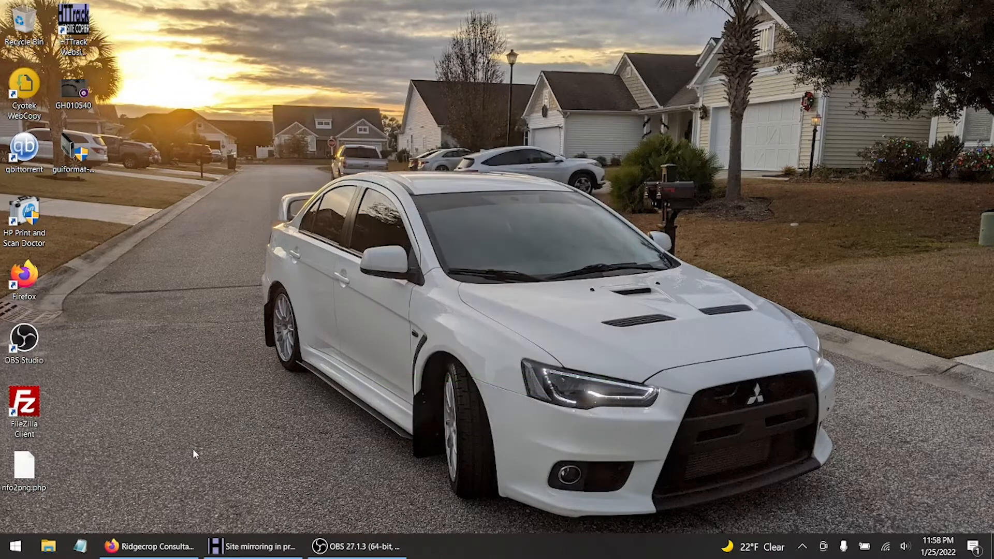
Step: Check SDXC (D:) in File Explorer and confirm FAT32 with 62.4 GB in Properties
{"action": "left_click", "coordinate": [46, 546]}
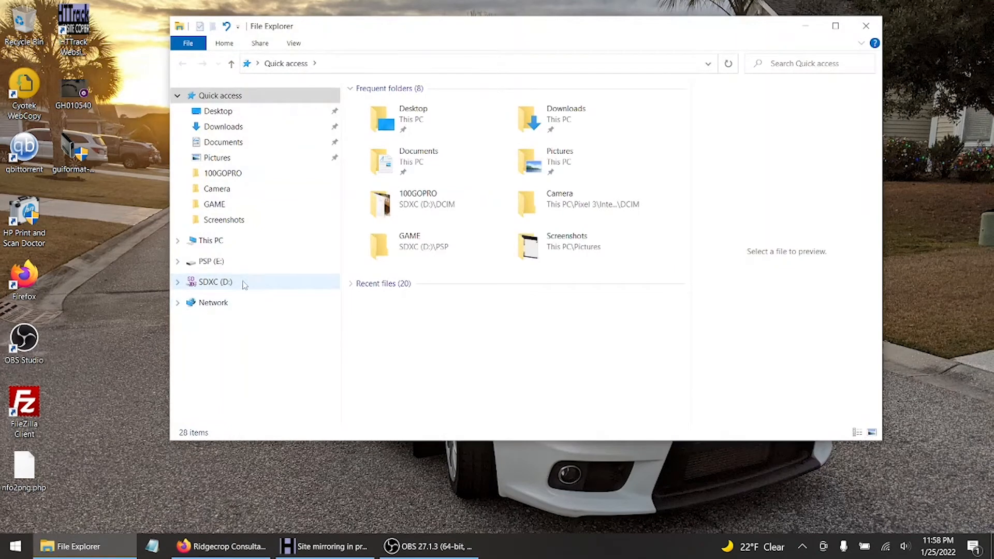
{"action": "left_click", "coordinate": [215, 283]}
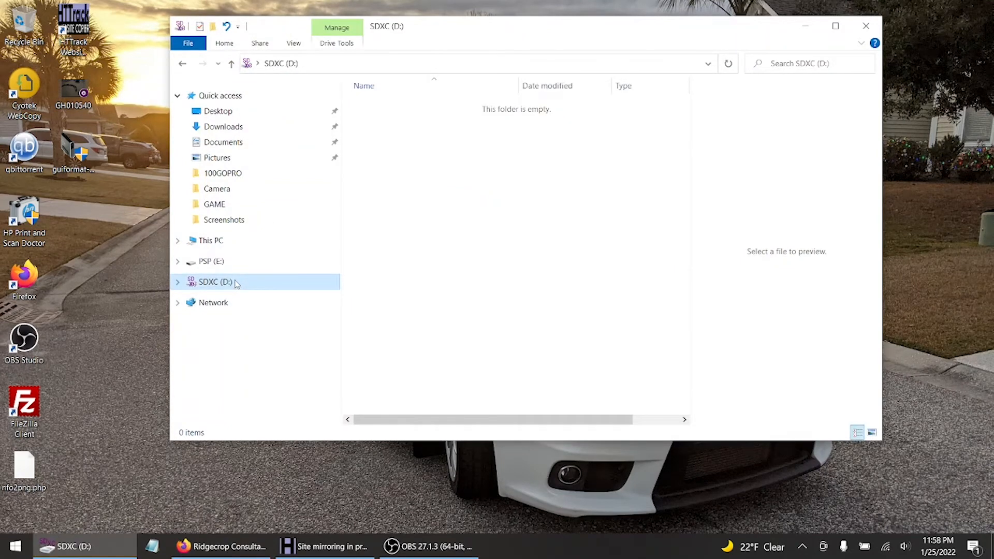
{"action": "right_click", "coordinate": [216, 282]}
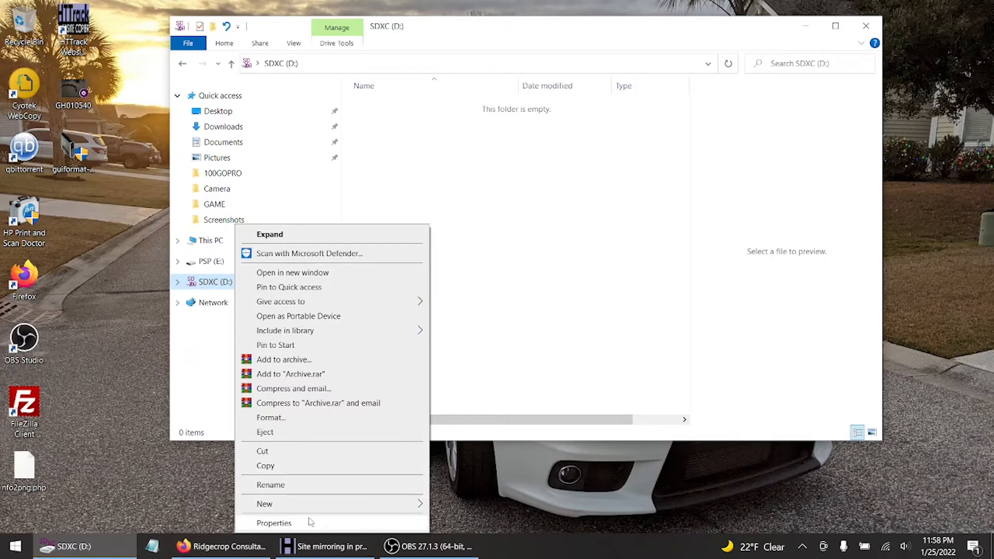
{"action": "left_click", "coordinate": [274, 523]}
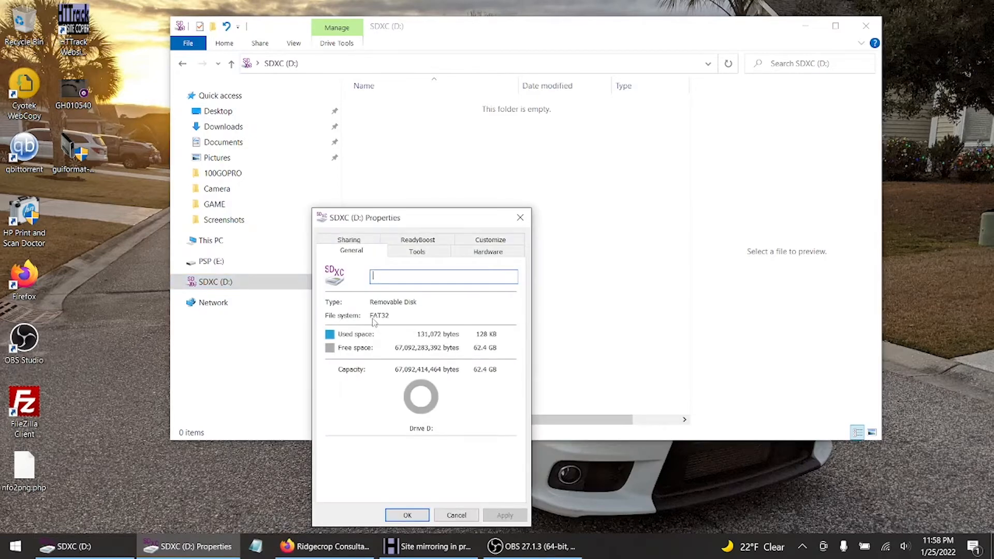
{"action": "mouse_move", "coordinate": [478, 360]}
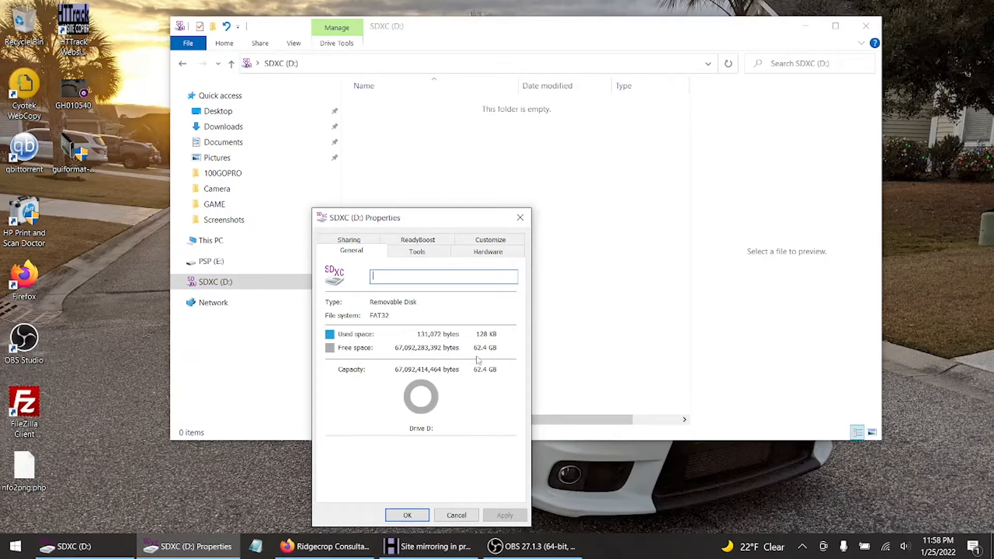
{"action": "mouse_move", "coordinate": [438, 515]}
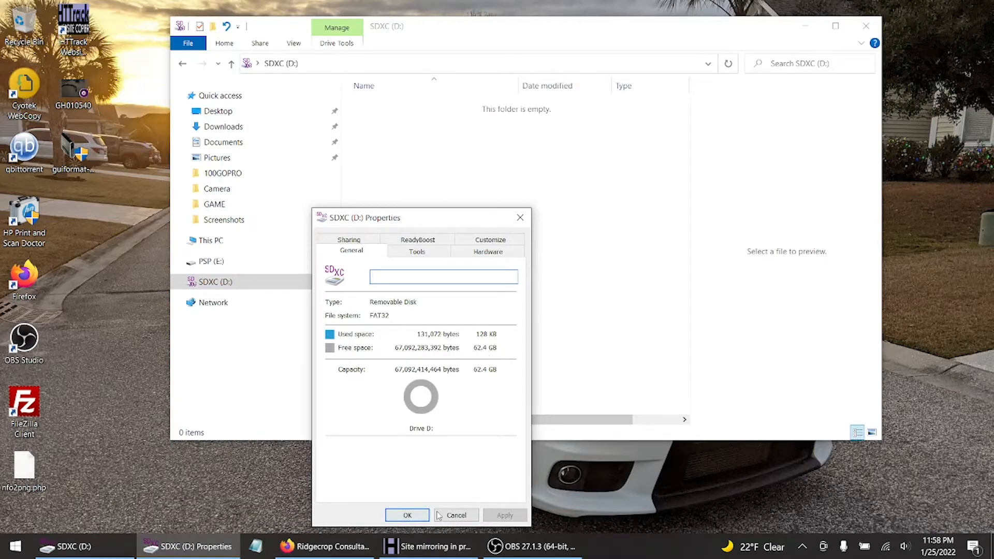
{"action": "left_click", "coordinate": [455, 514]}
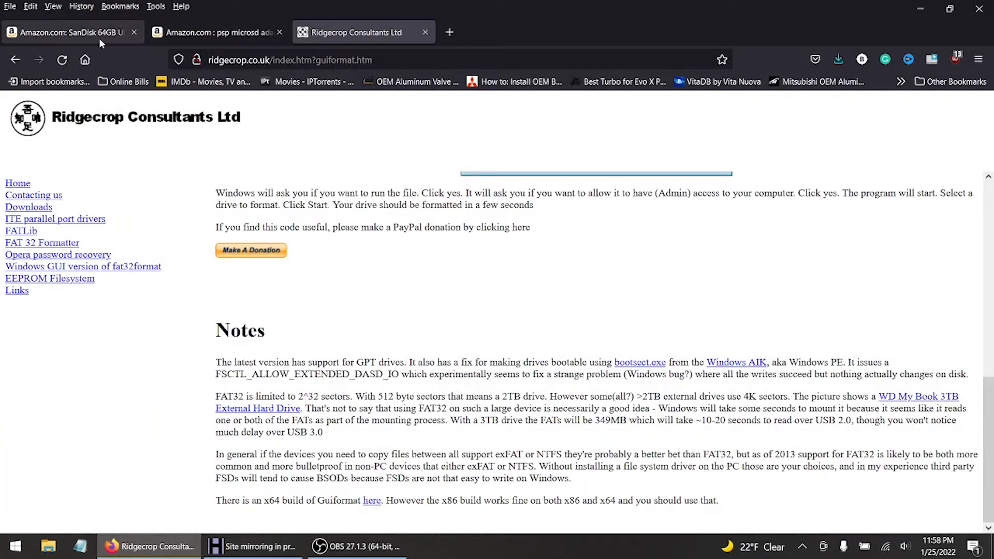
Step: Switch to the Amazon SanDisk 64GB Ultra microSDXC product tab priced $14.11
{"action": "left_click", "coordinate": [70, 32]}
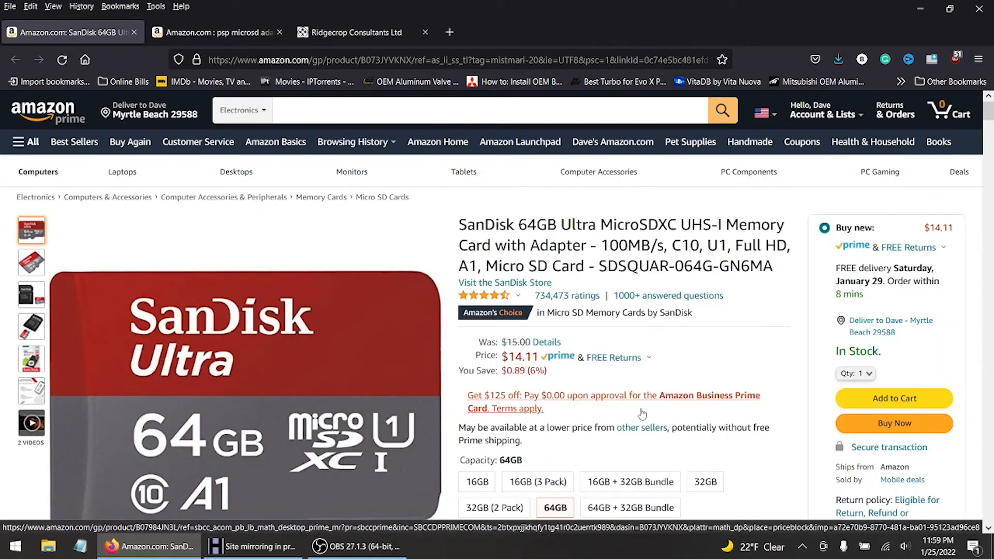
{"action": "mouse_move", "coordinate": [670, 405]}
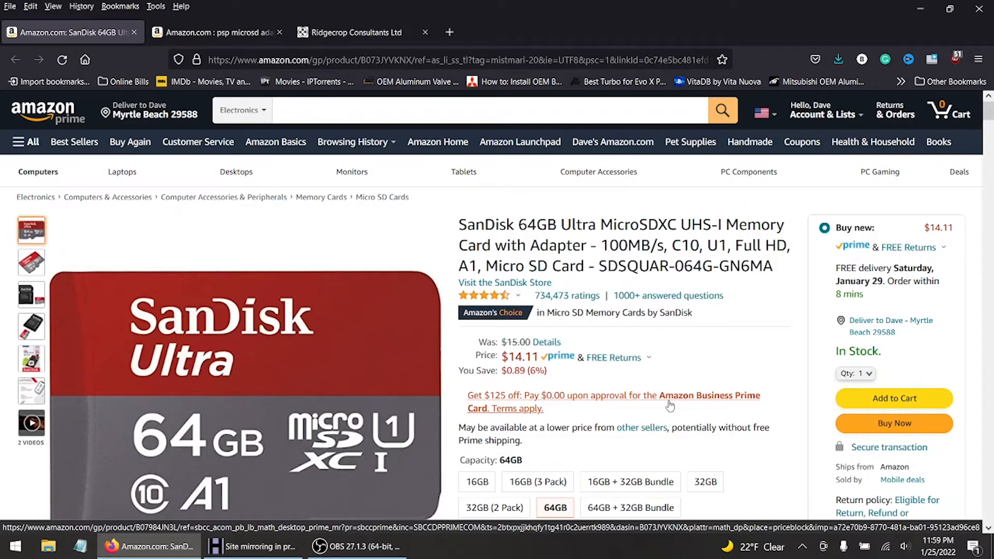
{"action": "mouse_move", "coordinate": [664, 399]}
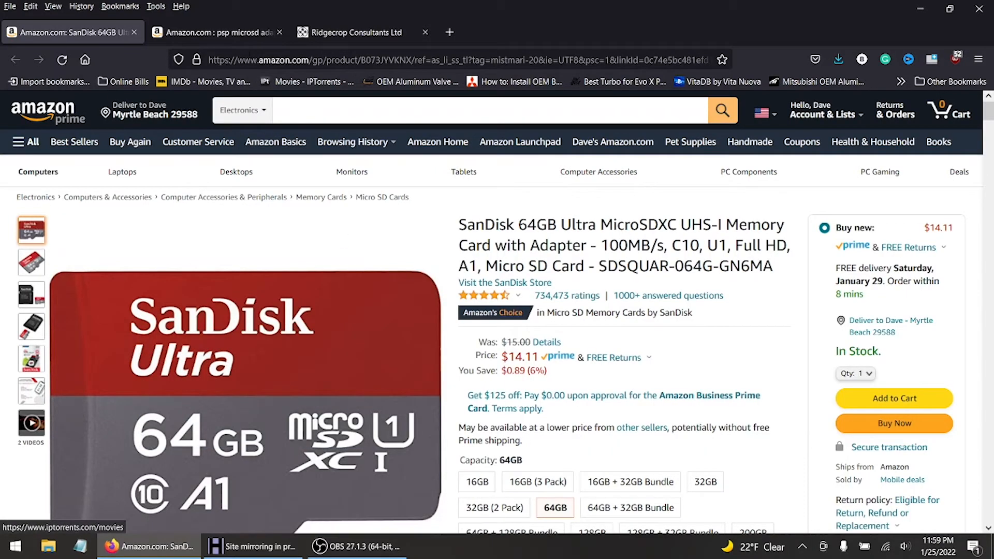
Step: Browse Amazon's 'psp microsd adapter' results, briefly revisiting the SanDisk card tab
{"action": "left_click", "coordinate": [215, 32]}
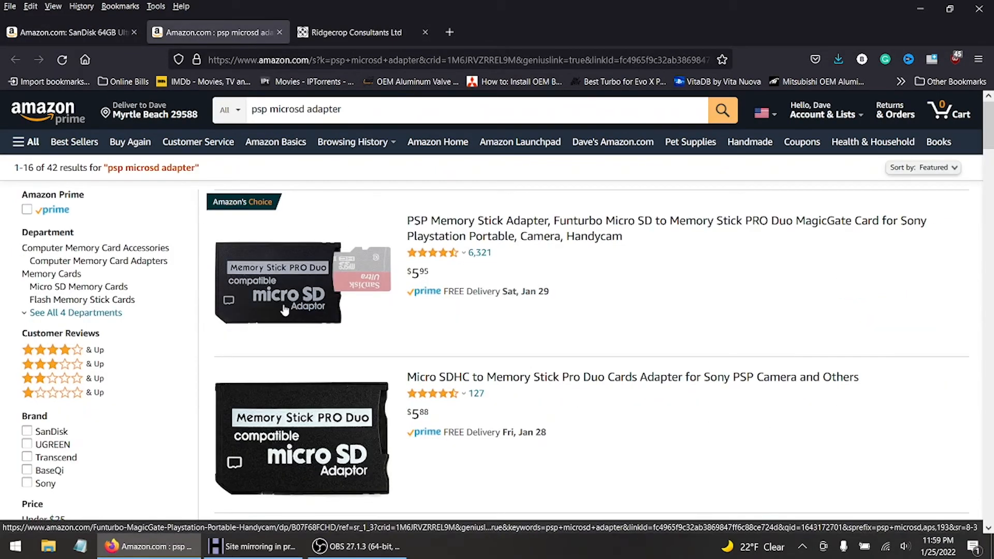
{"action": "mouse_move", "coordinate": [311, 392]}
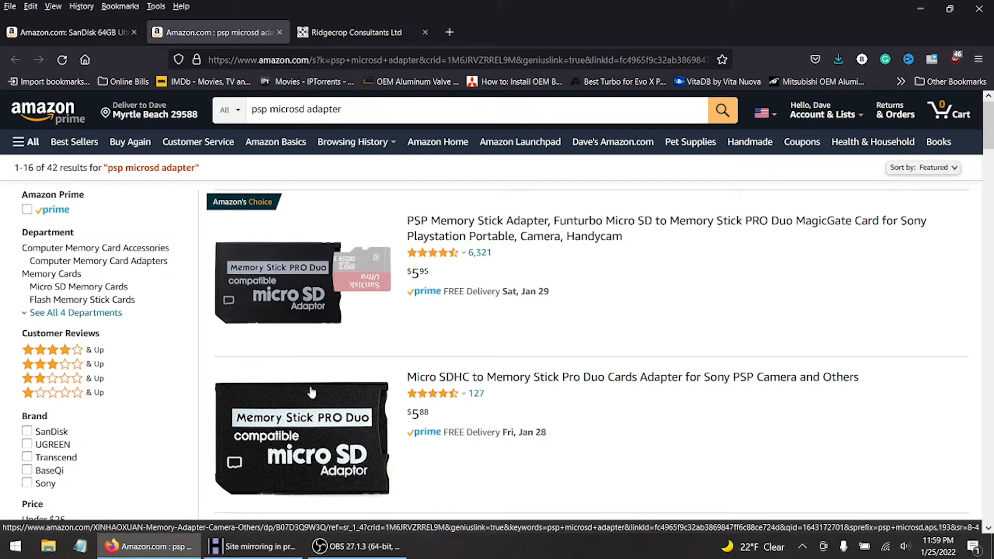
{"action": "scroll", "scroll_direction": "down", "scroll_amount": 3}
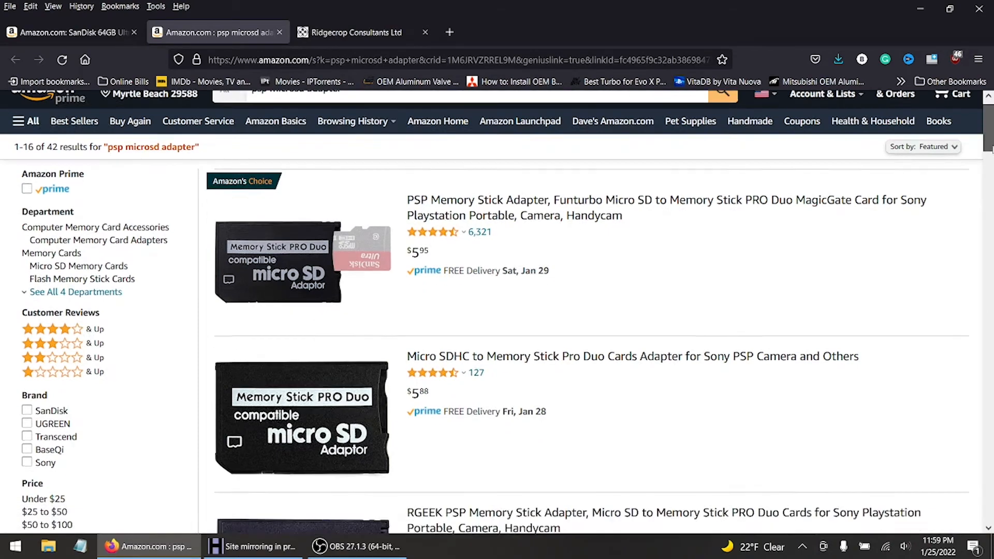
{"action": "scroll", "scroll_direction": "down", "scroll_amount": 3}
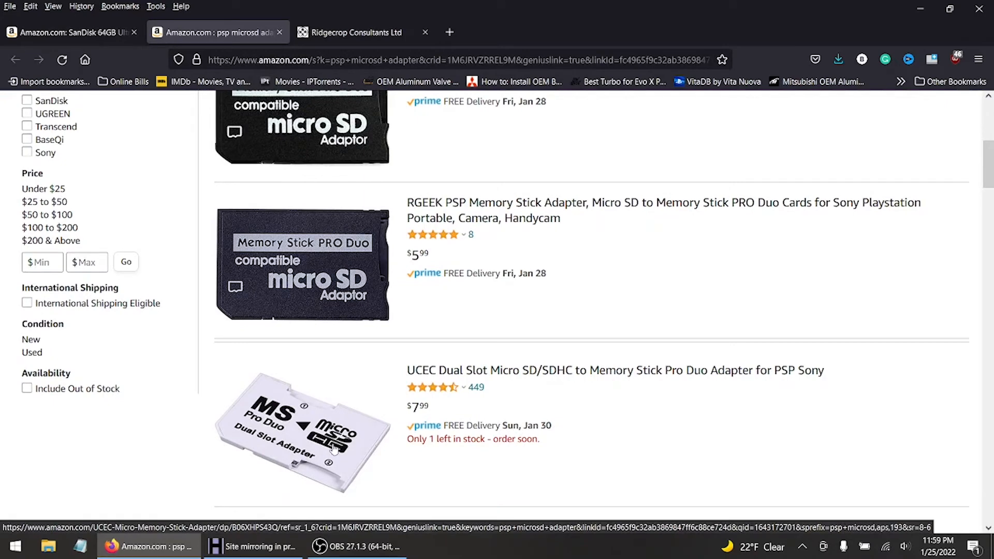
{"action": "mouse_move", "coordinate": [330, 453]}
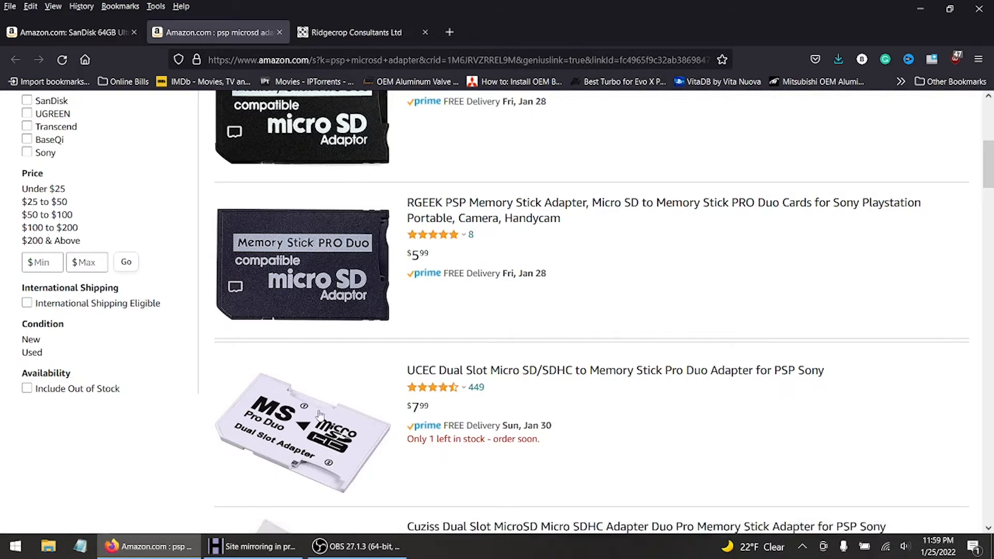
{"action": "left_click", "coordinate": [66, 32]}
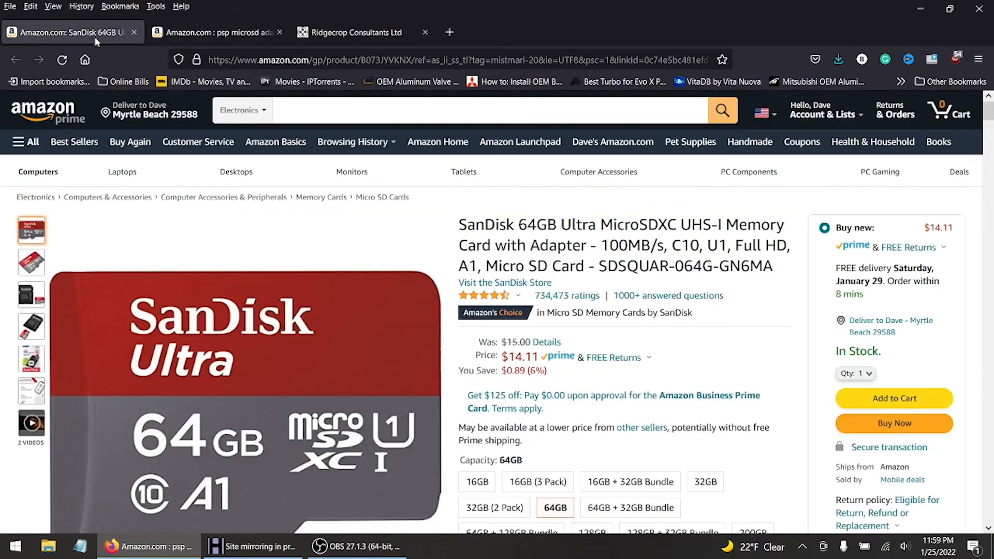
{"action": "left_click", "coordinate": [215, 32]}
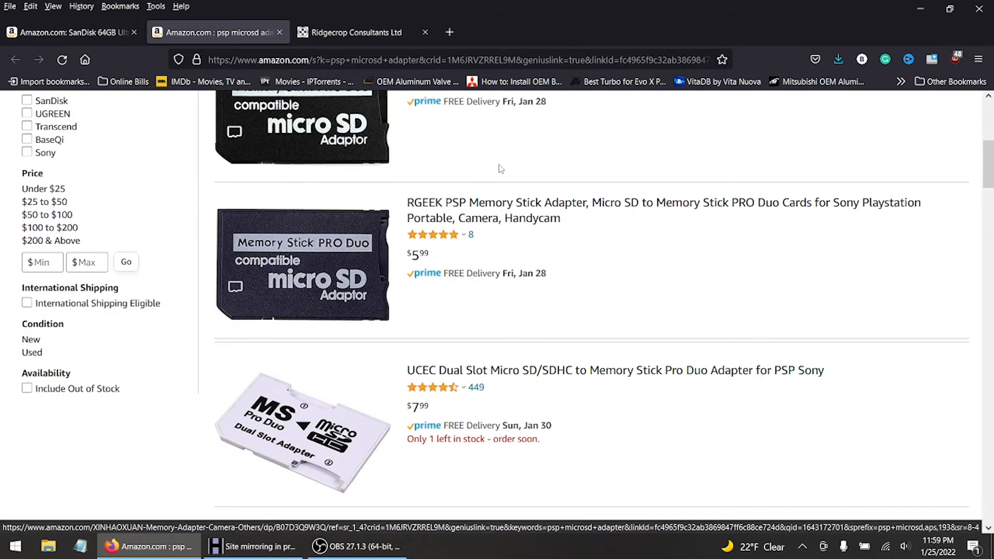
{"action": "mouse_move", "coordinate": [560, 308]}
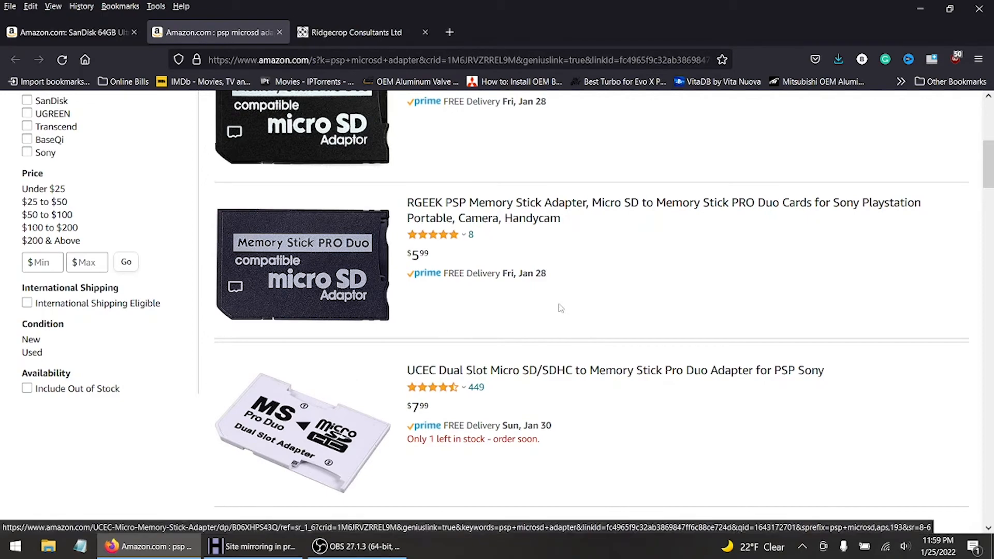
{"action": "scroll", "scroll_direction": "up", "scroll_amount": 3}
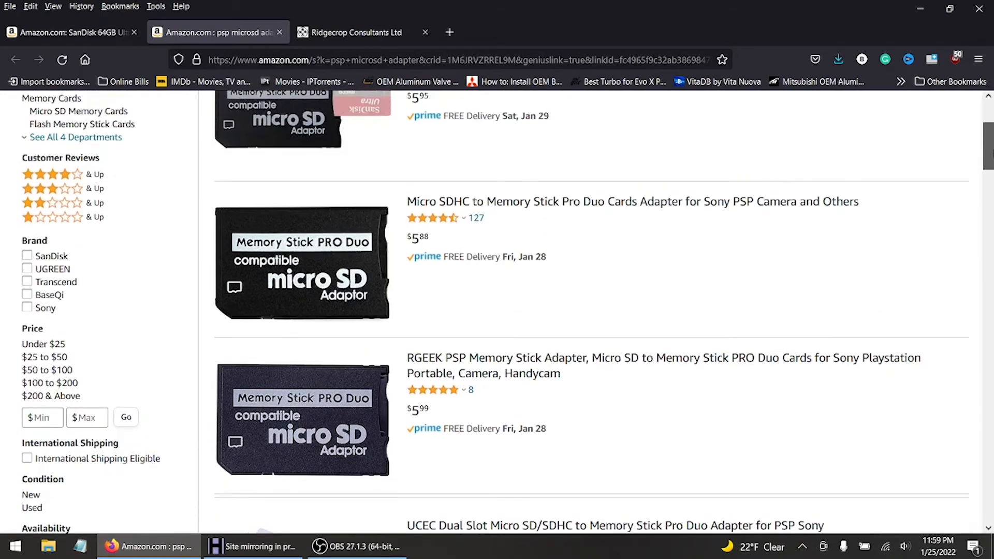
{"action": "scroll", "scroll_direction": "up", "scroll_amount": 3}
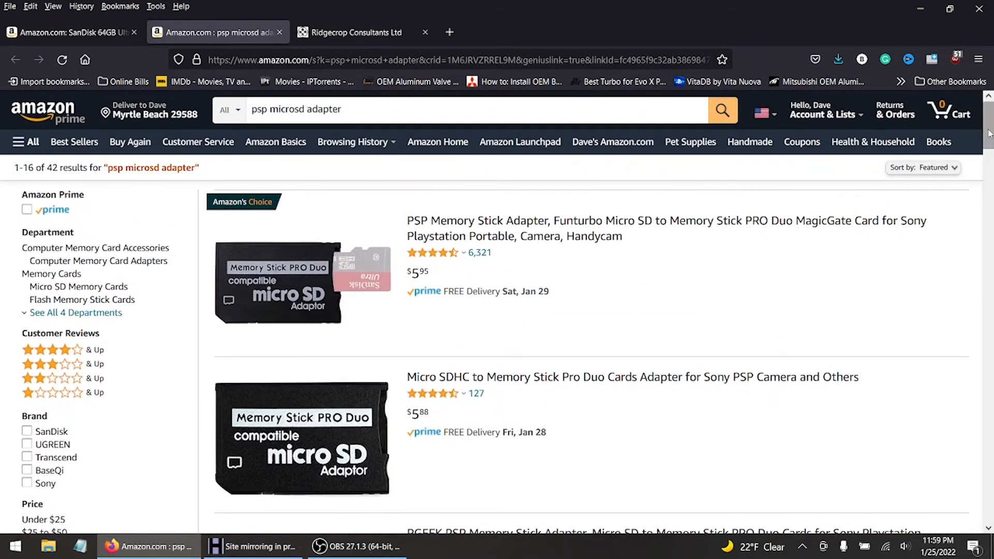
{"action": "mouse_move", "coordinate": [626, 357]}
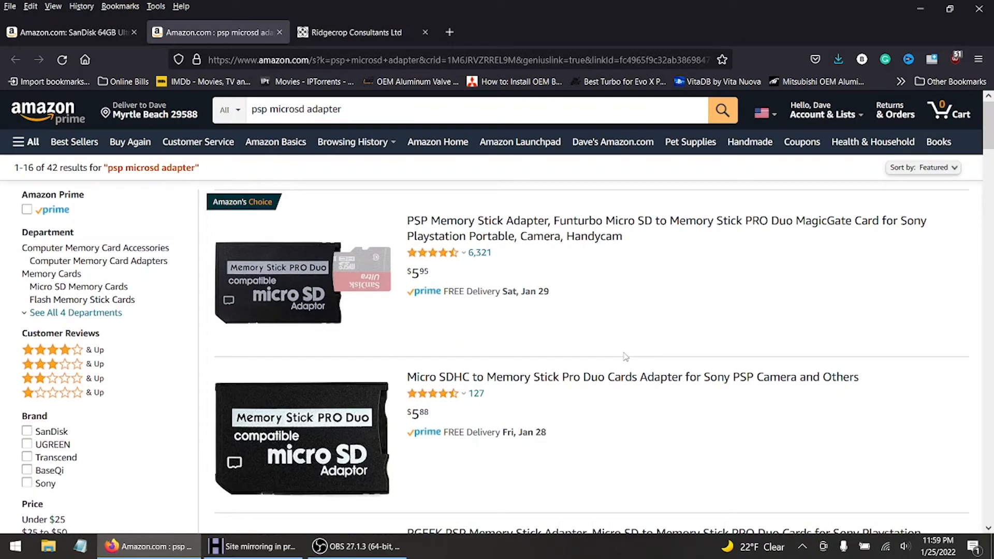